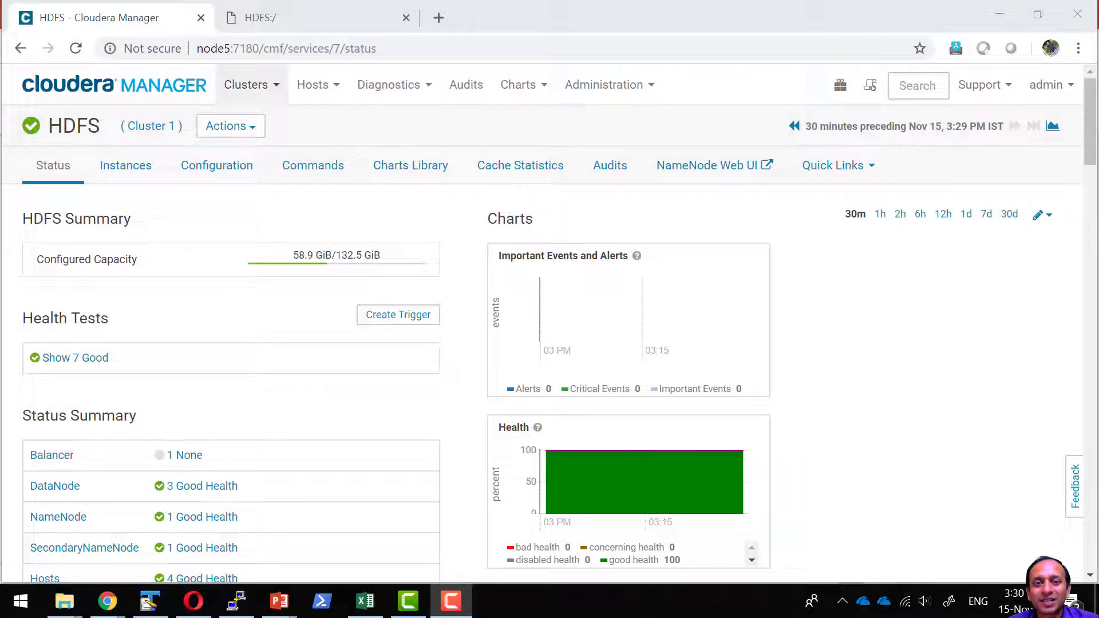
Review the HDFS role instances and configuration, then bring up the node5 PuTTY terminal.
click(125, 166)
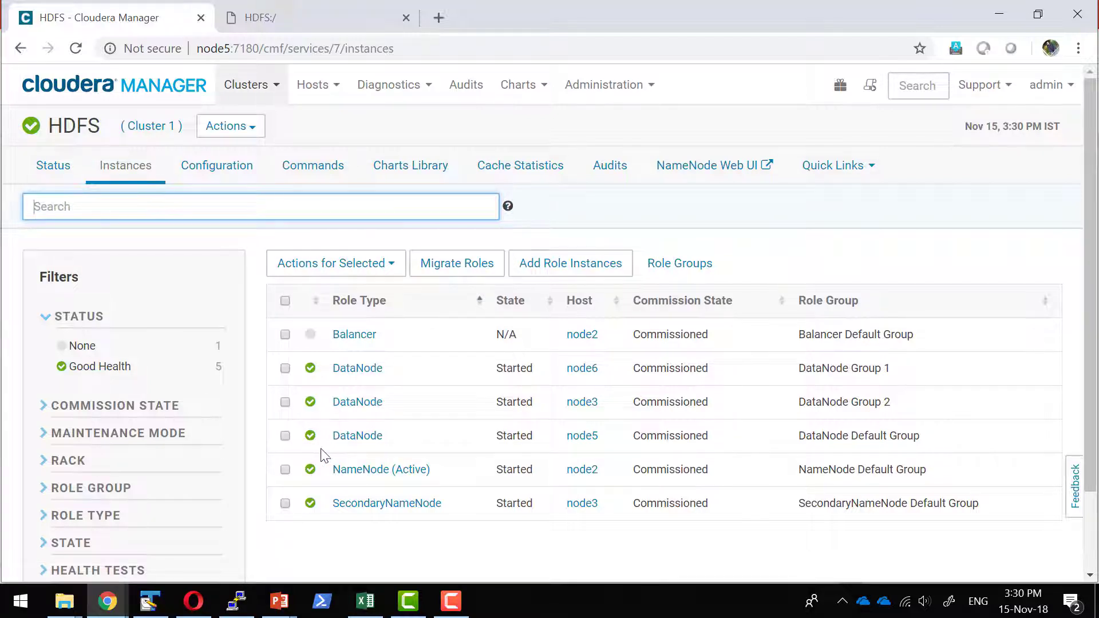
click(216, 166)
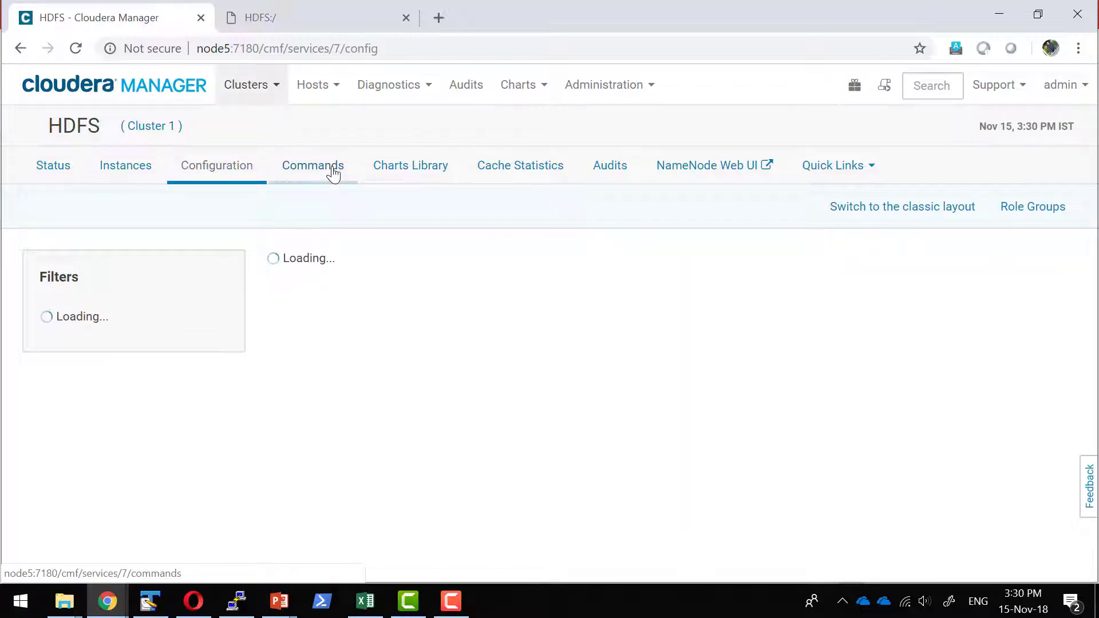
click(235, 602)
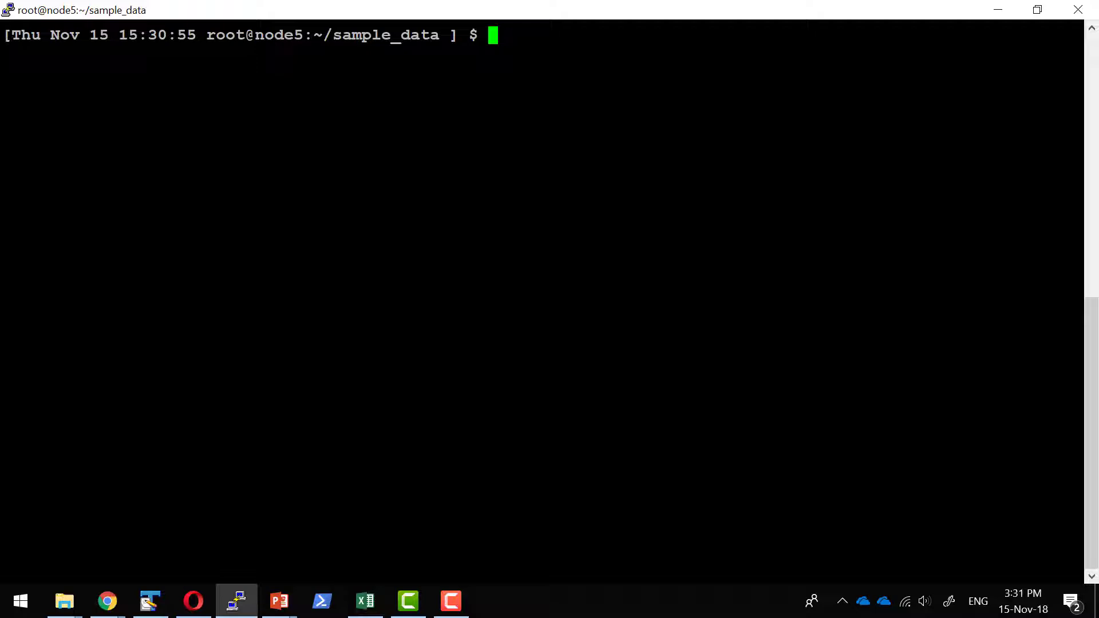
List the HDFS root directory with 'hdfs dfs -ls /'.
text(h)
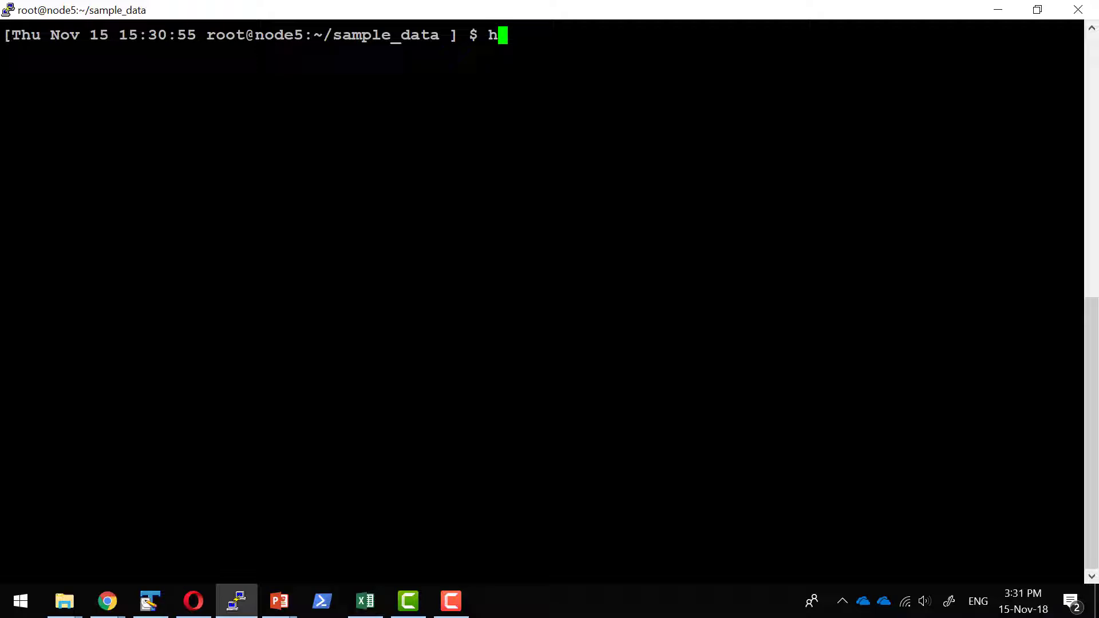
text(dfs)
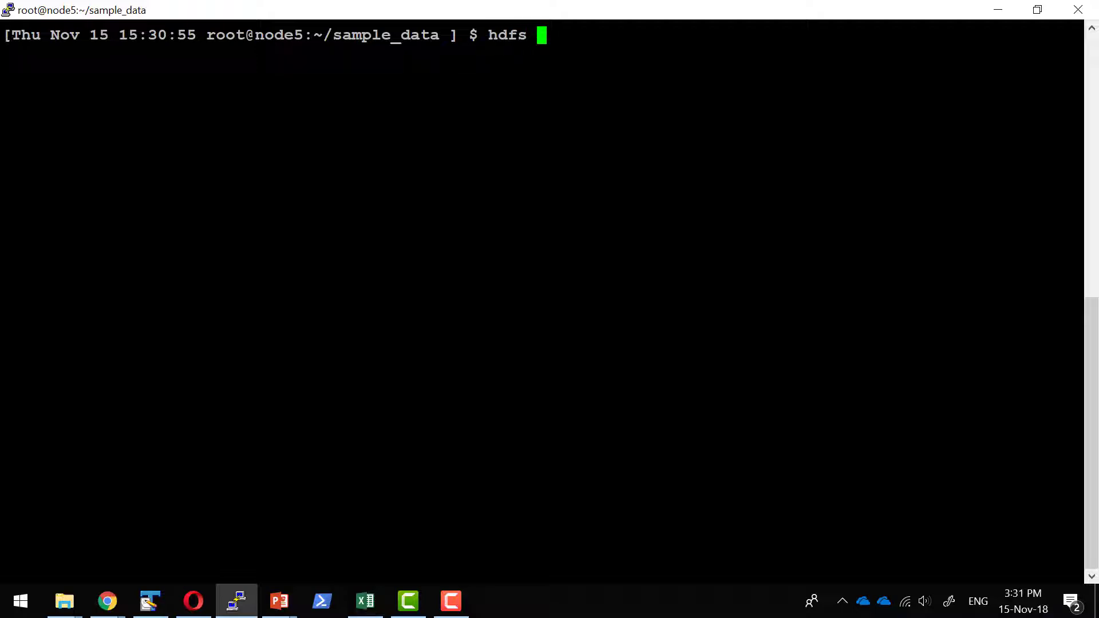
text(dfs)
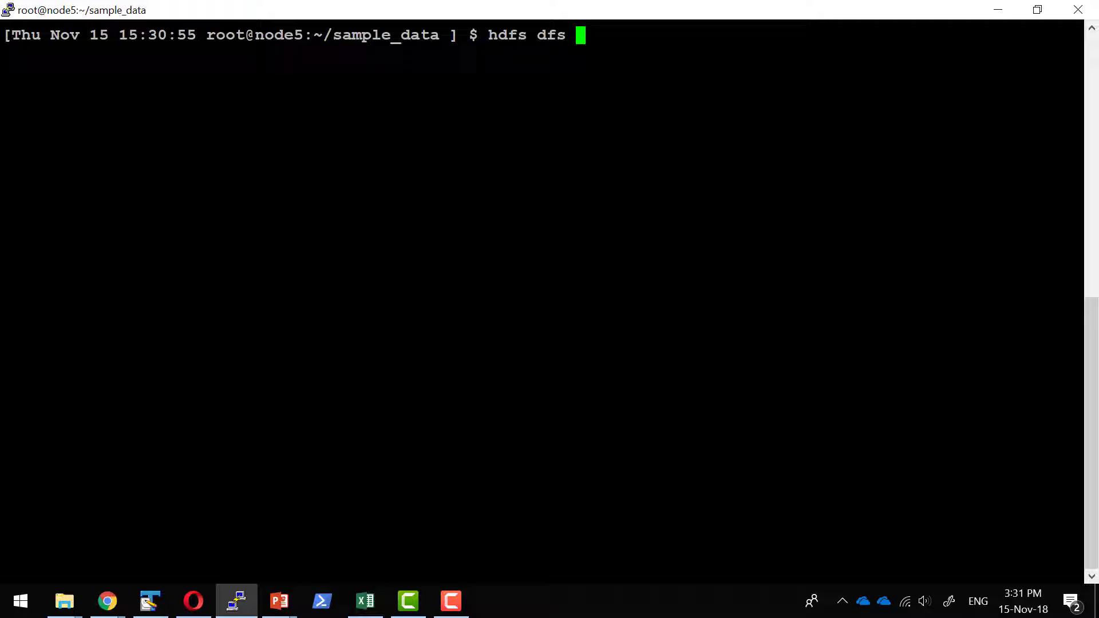
text(-l)
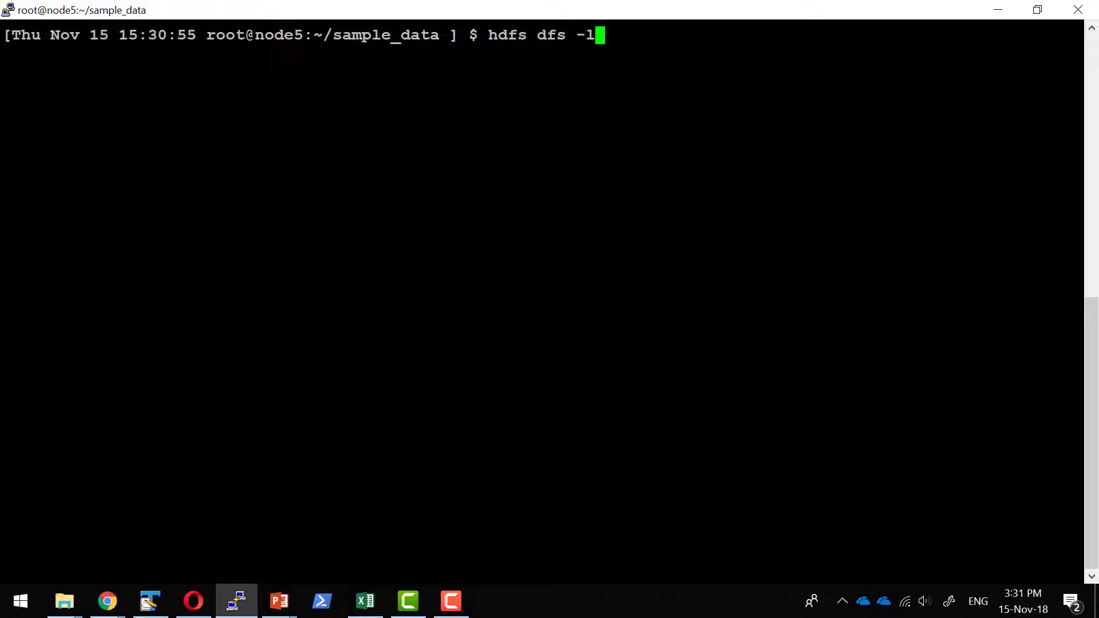
text(s /)
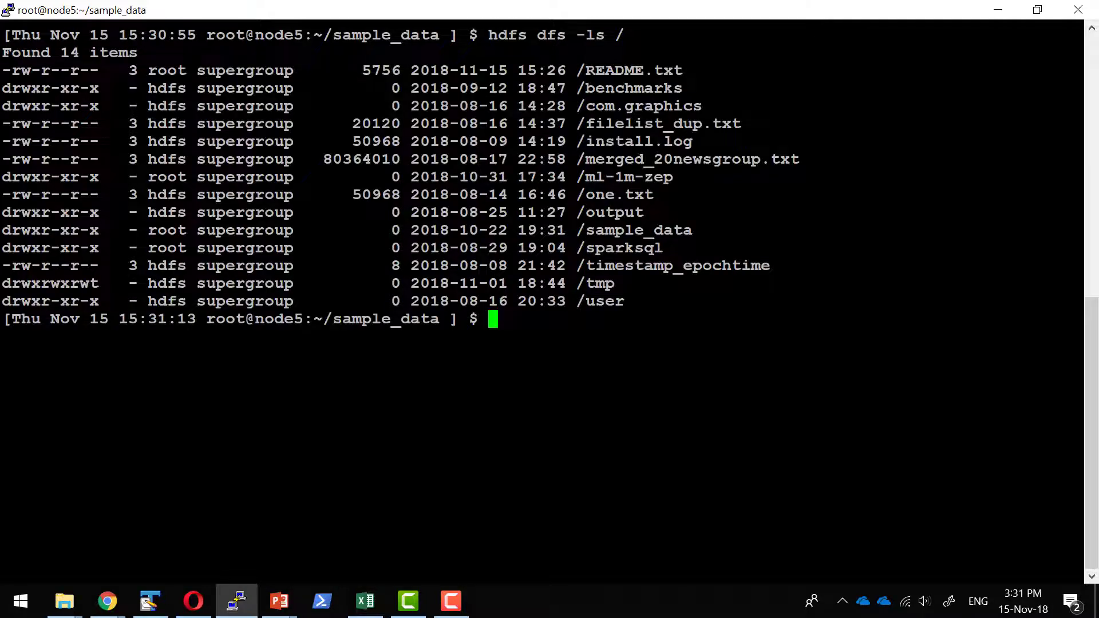
Create the /exec_summary HDFS directory and list the local sample_data files.
text(hdfs dfs -)
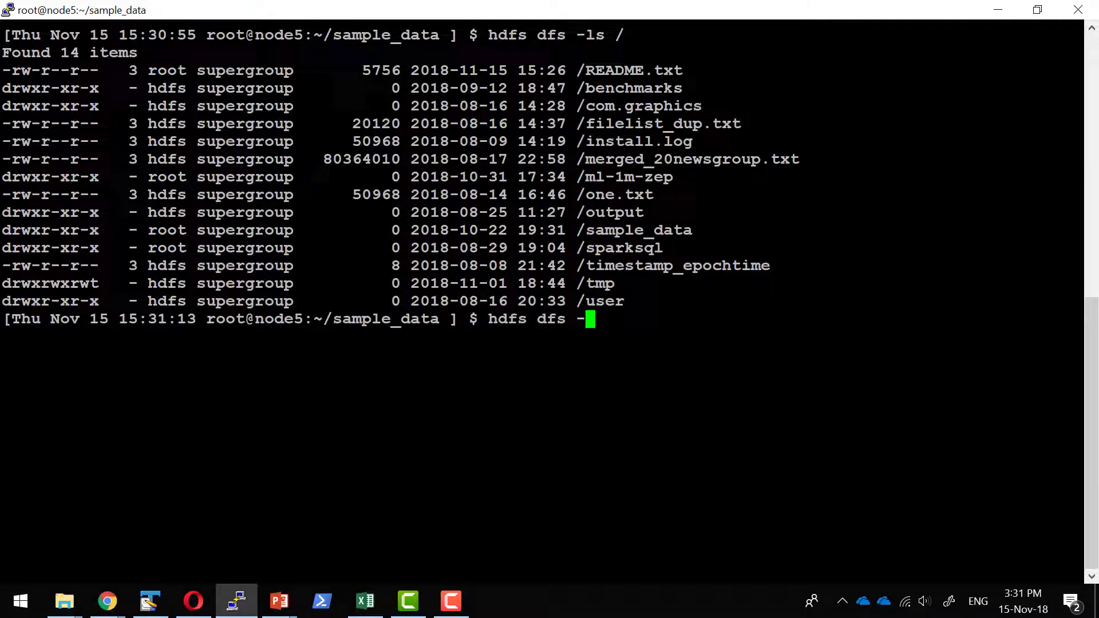
text(mkdir /)
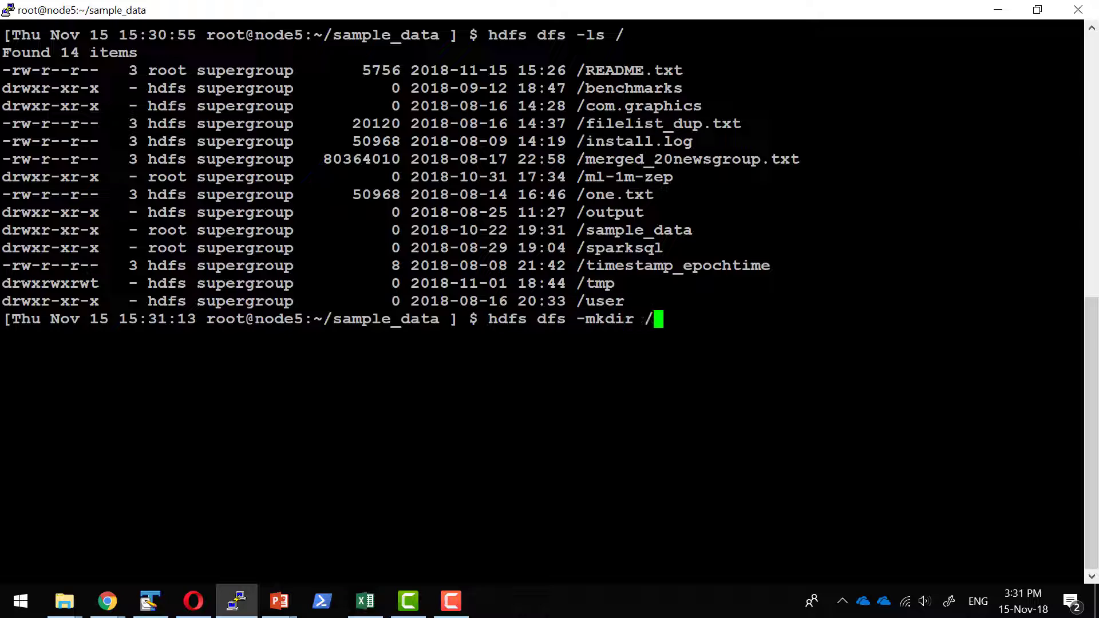
text(exec_summary)
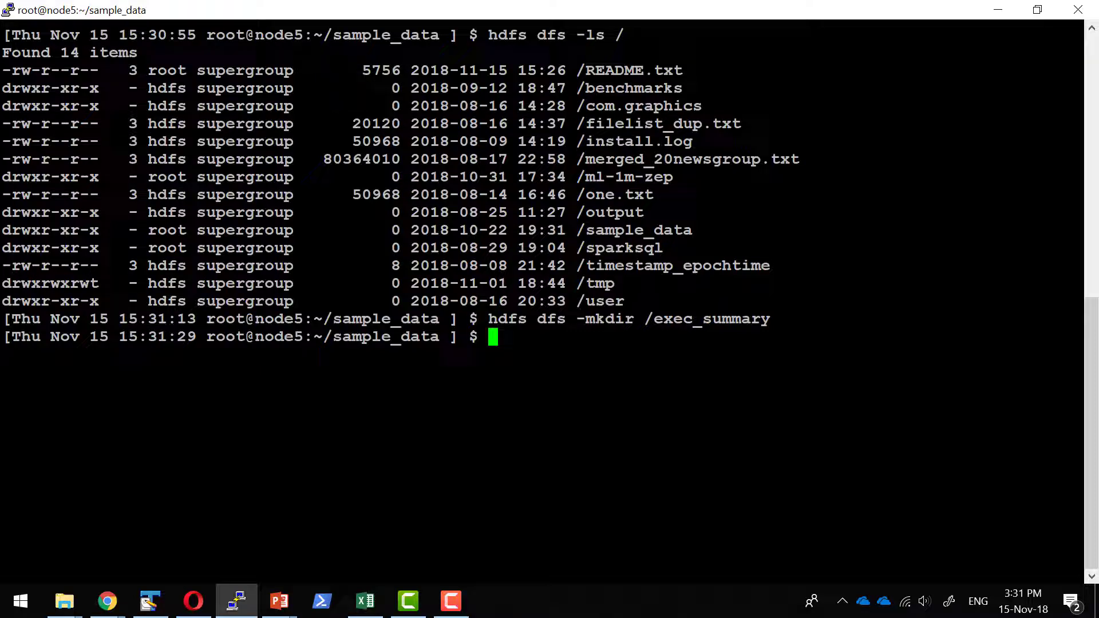
text(ls)
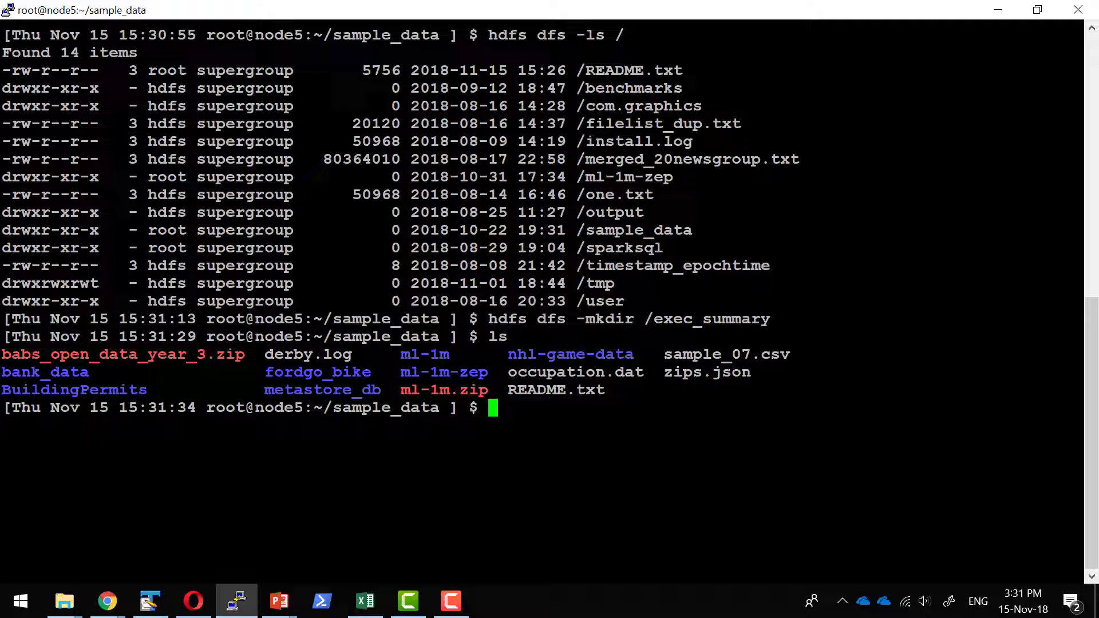
Upload README.txt to /exec_summary/ using 'hdfs dfs -put'.
text(hdfs dfs -put)
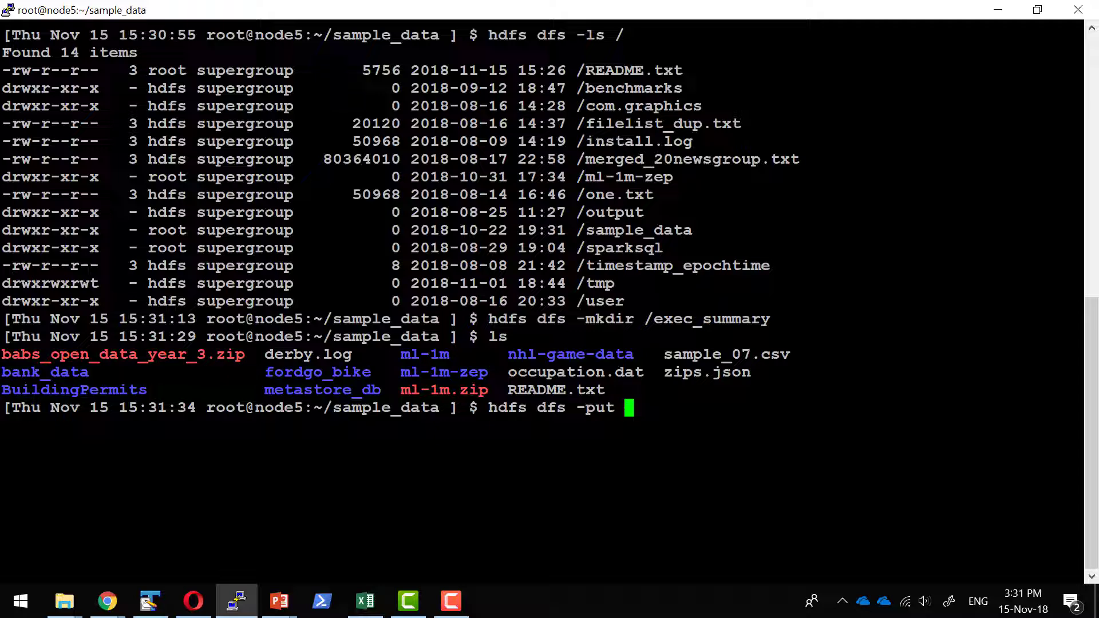
text(README.txt)
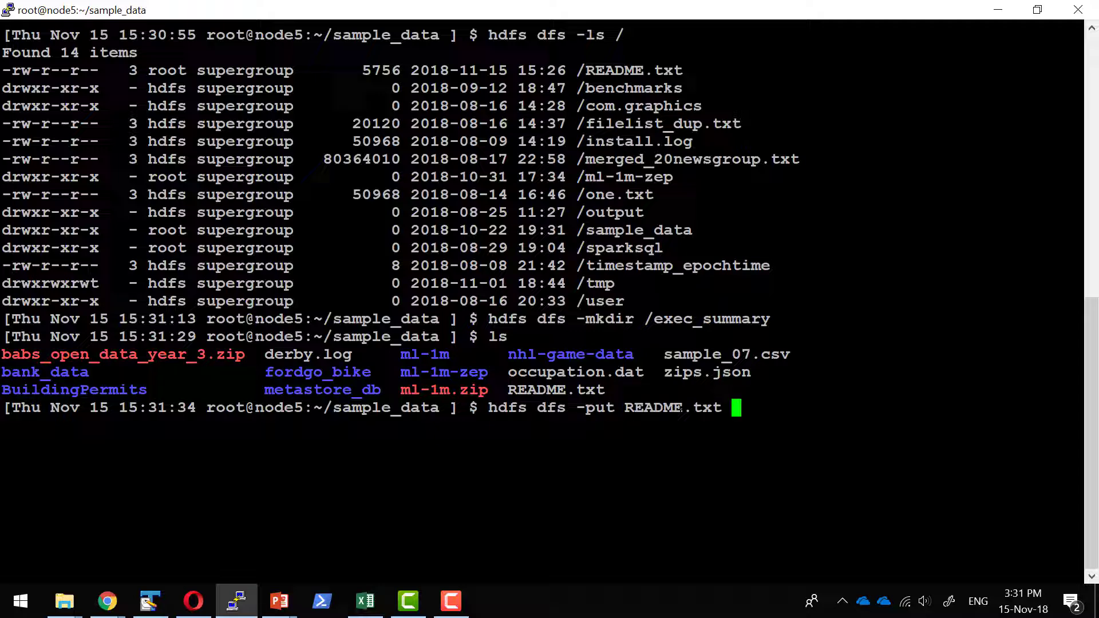
text(/)
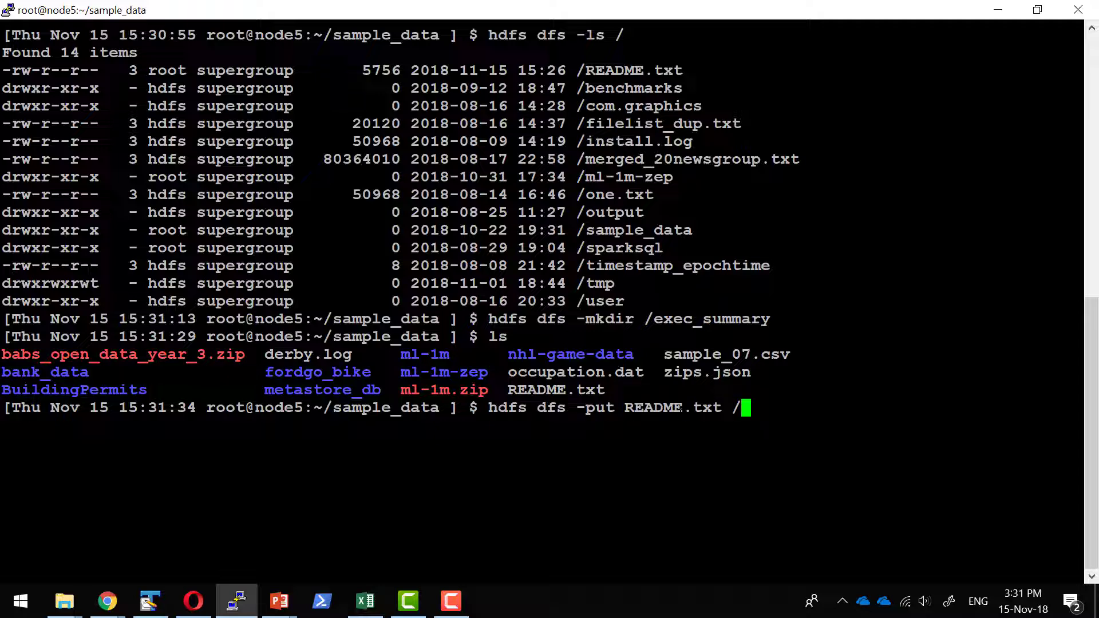
text(exec)
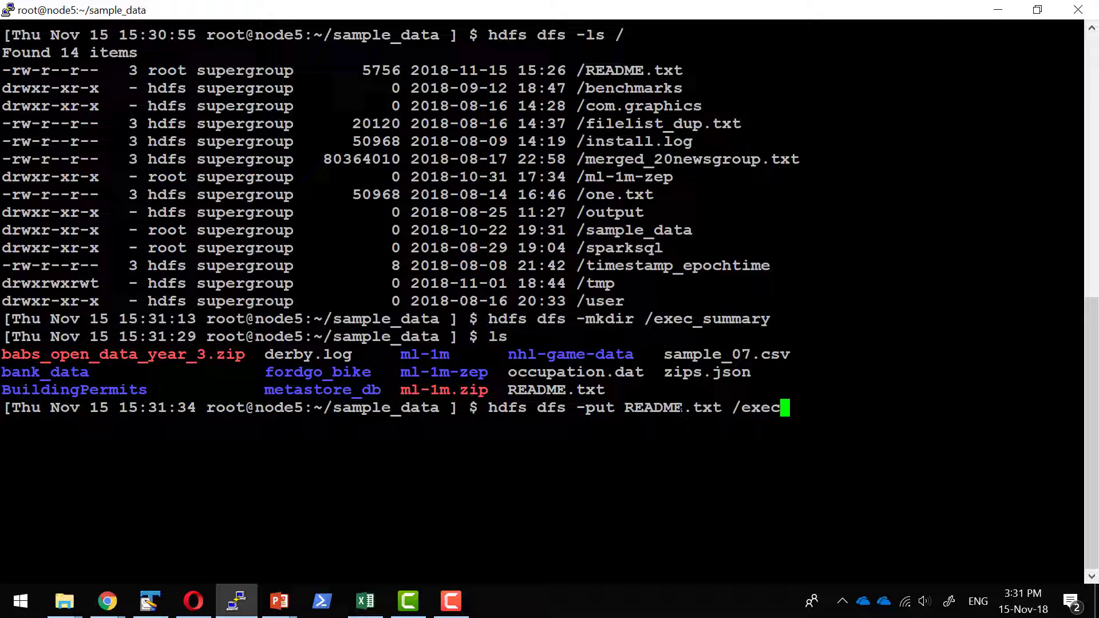
text(summary/)
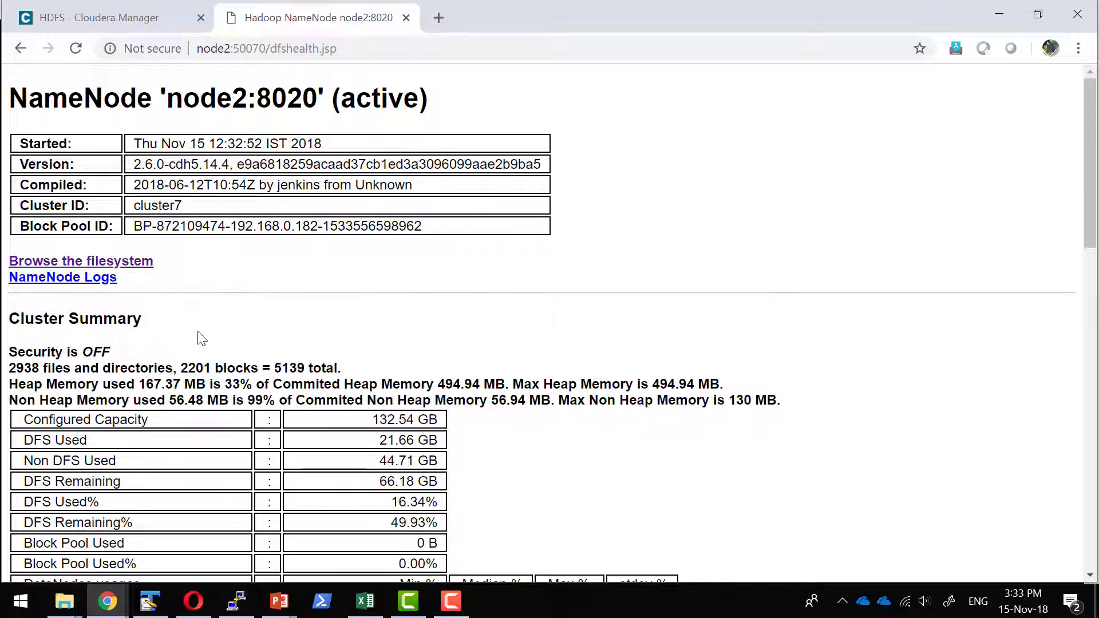
Scroll the NameNode cluster summary and view the three live datanodes.
scroll(down, 3)
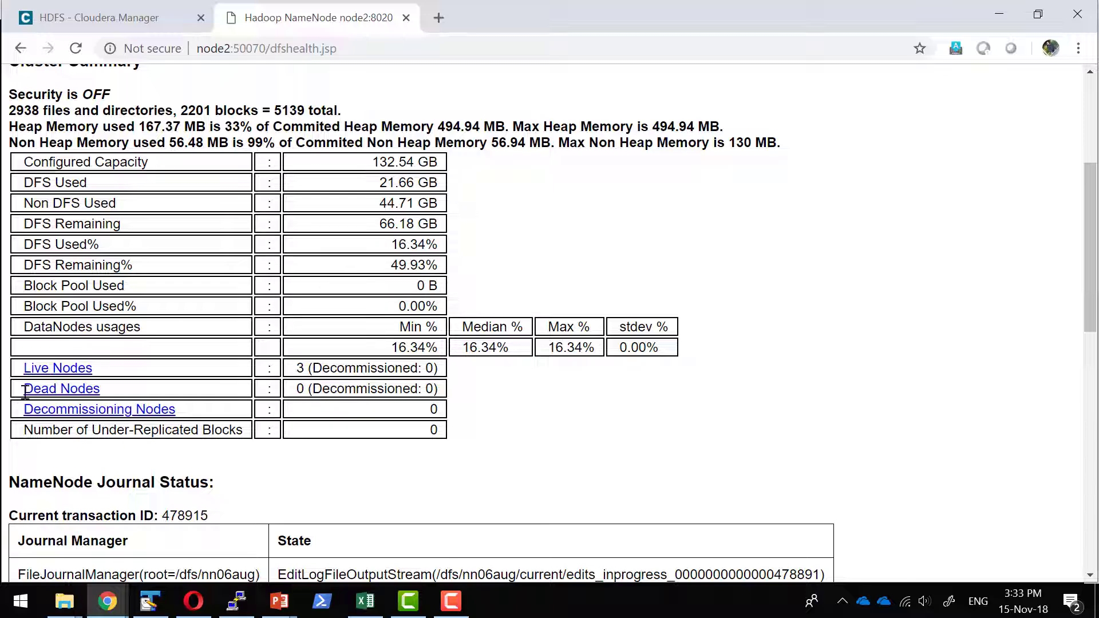
click(61, 388)
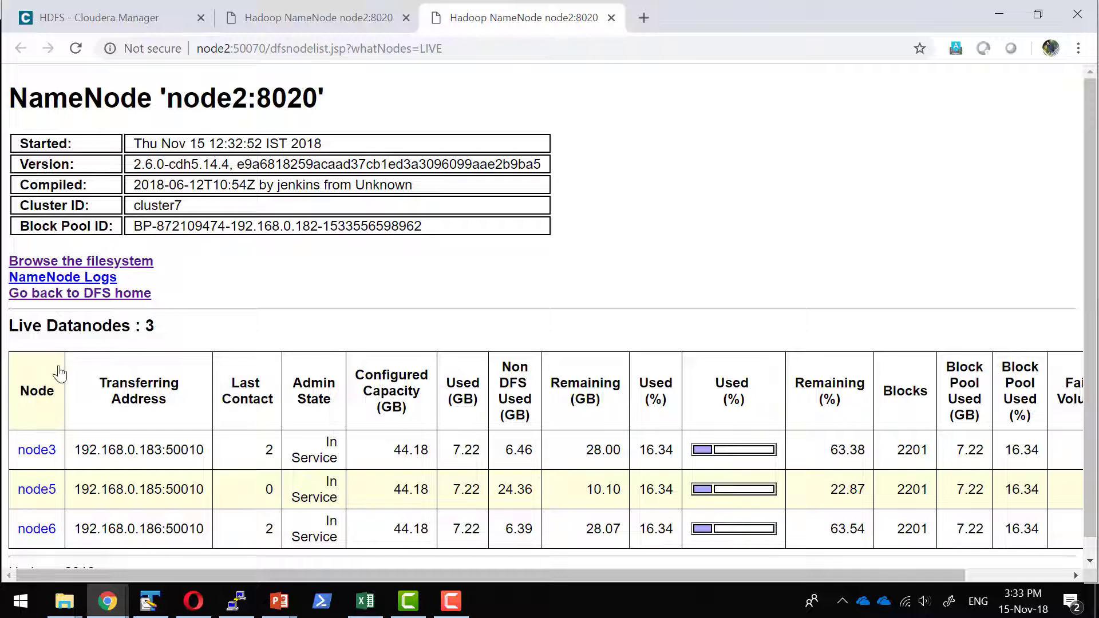
scroll(down, 3)
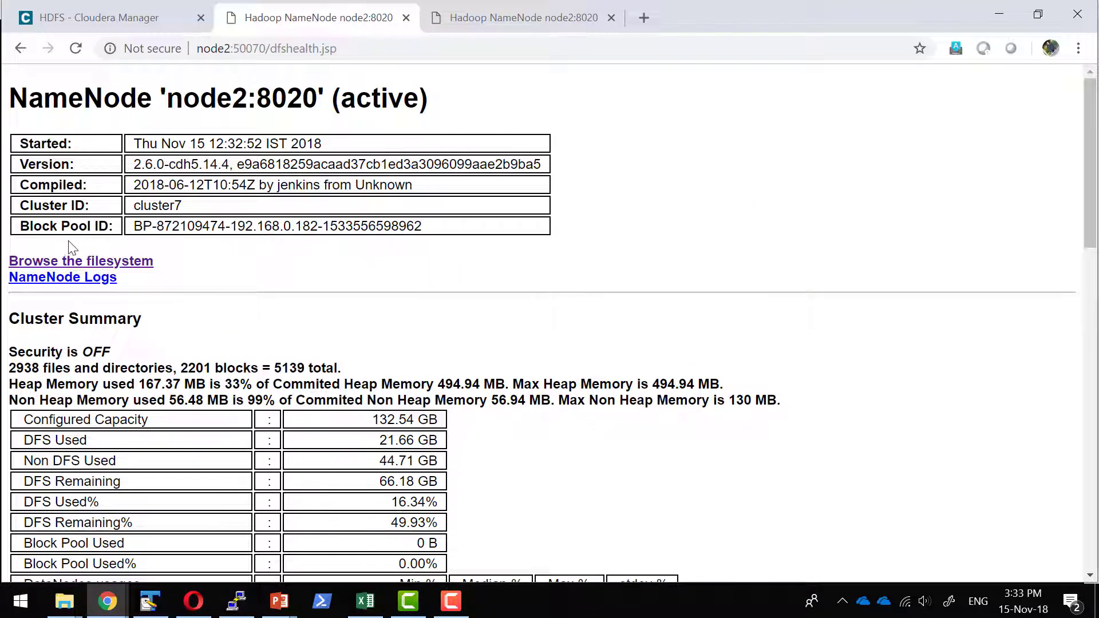
mouse_move(65, 266)
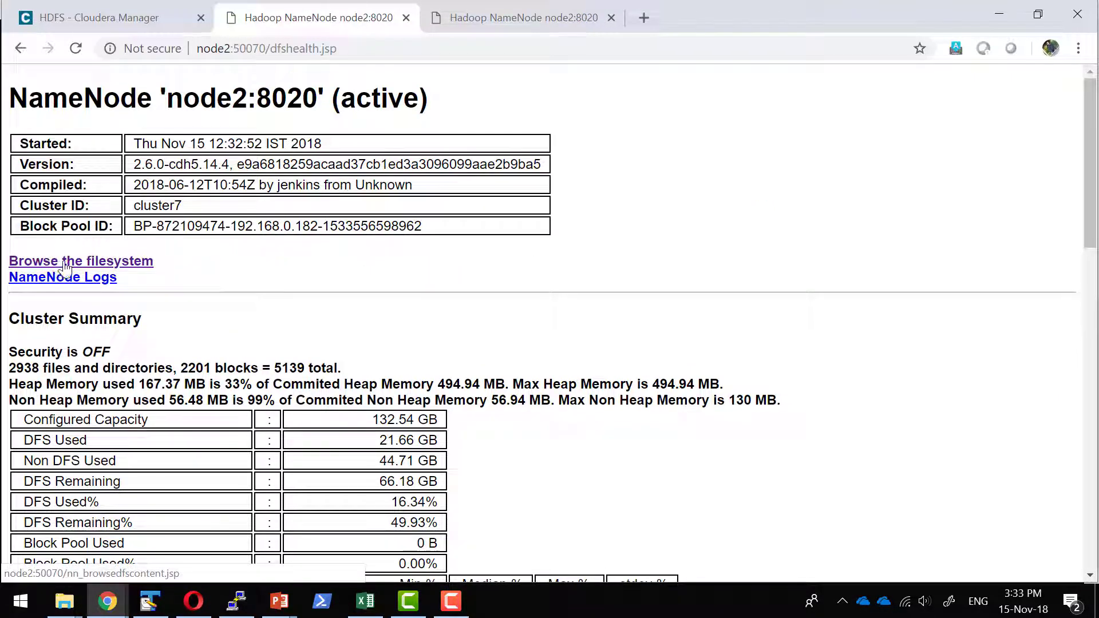
Browse the filesystem into /exec_summary and select the 5.62 KB README.txt.
click(80, 261)
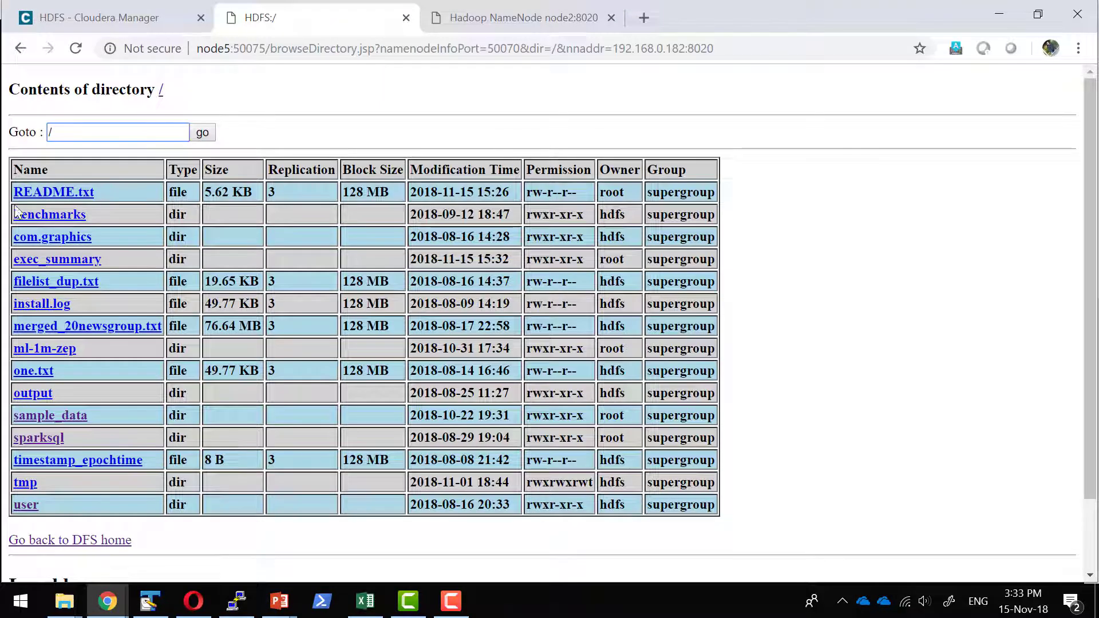
mouse_move(57, 259)
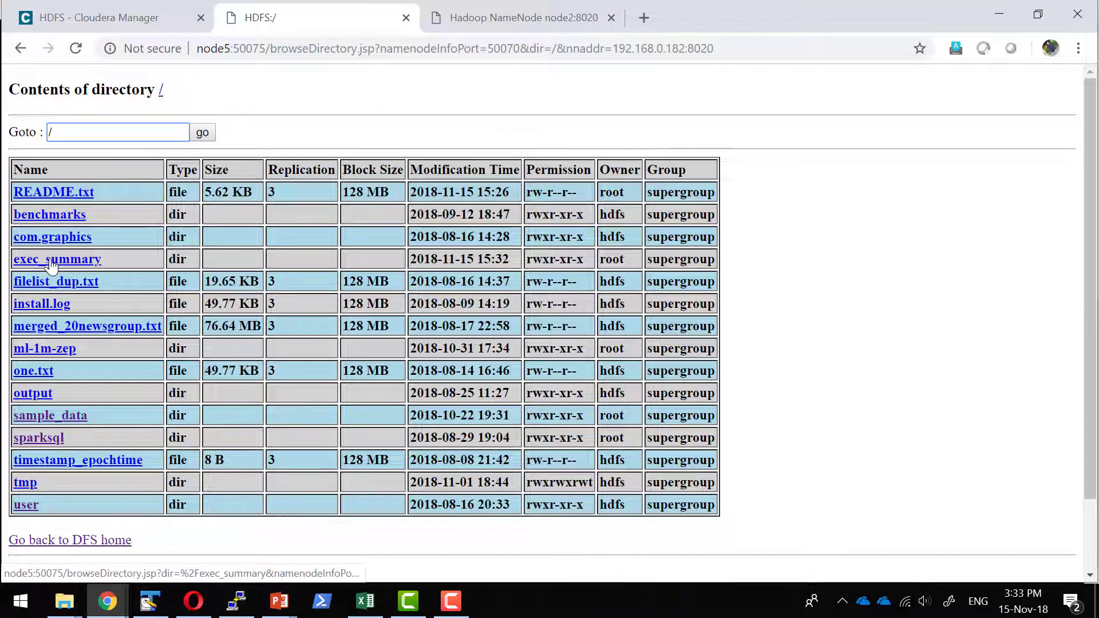
click(57, 258)
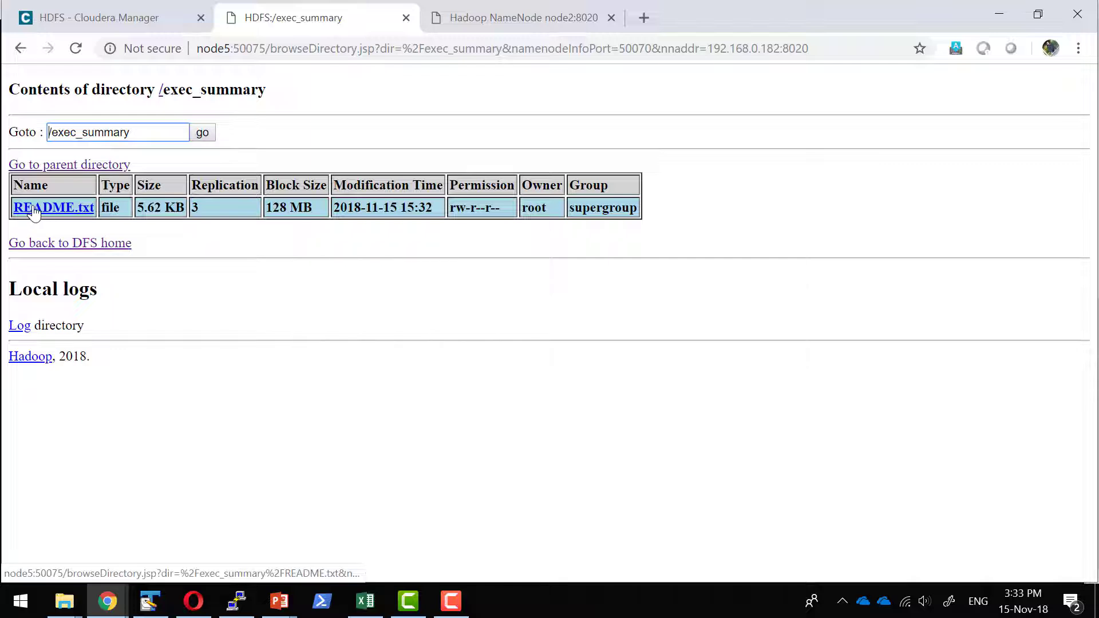
mouse_move(75, 215)
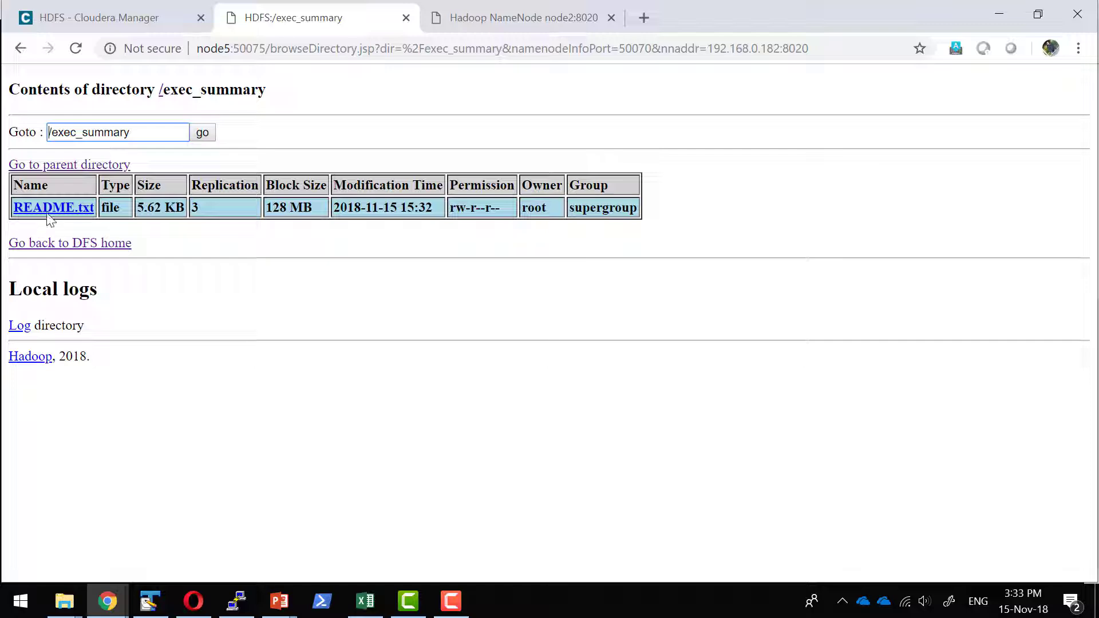
click(53, 208)
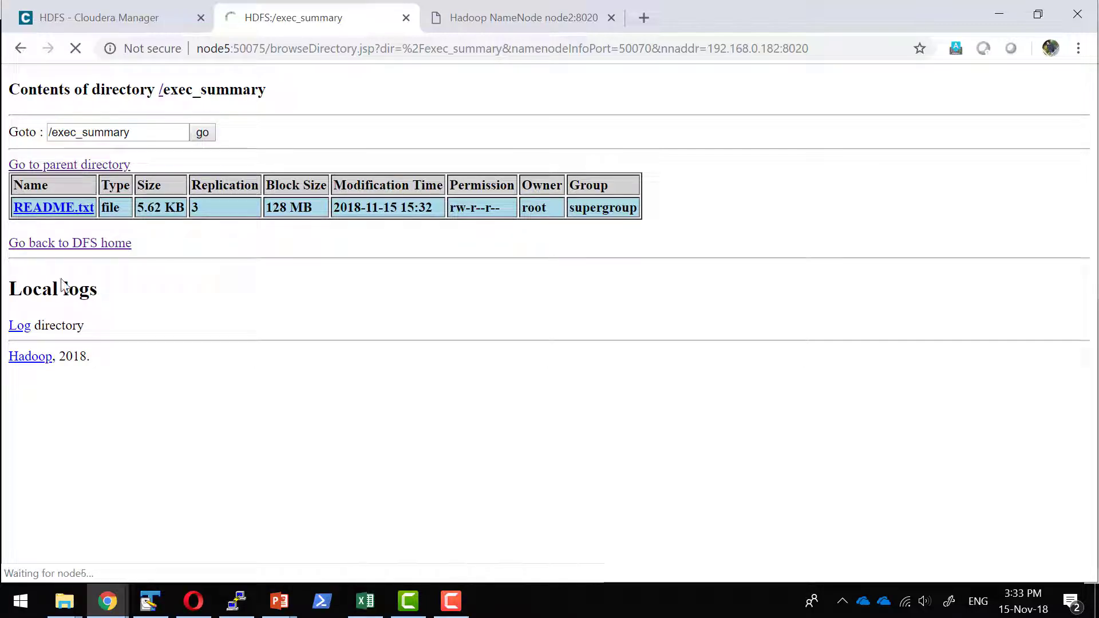
View README.txt's contents and its one block on three datanodes, then return to Cloudera Manager.
click(53, 207)
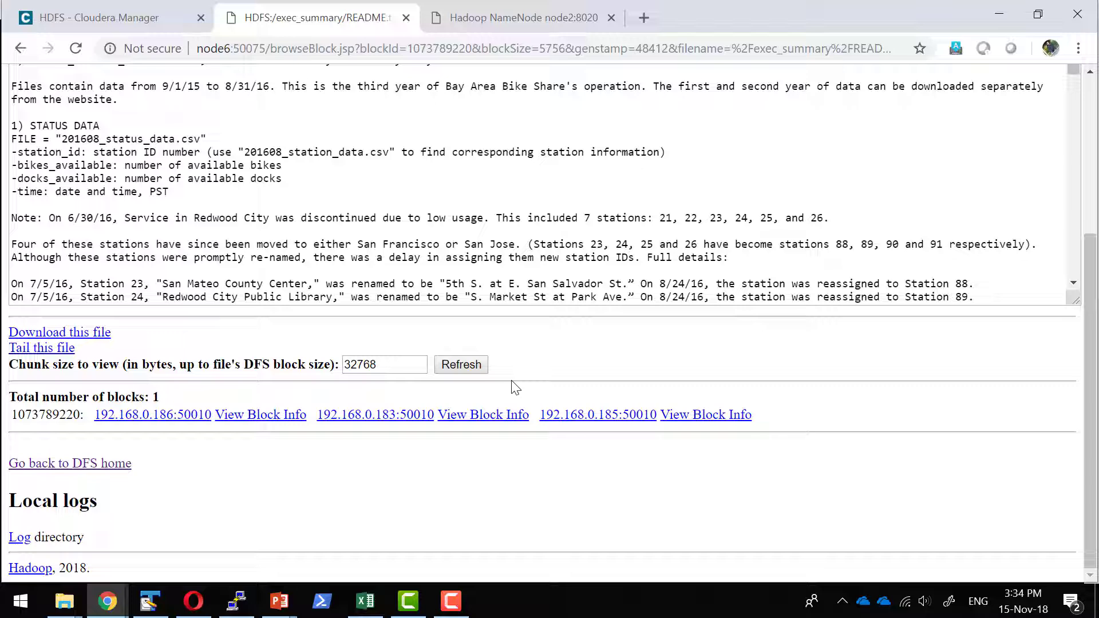
click(106, 18)
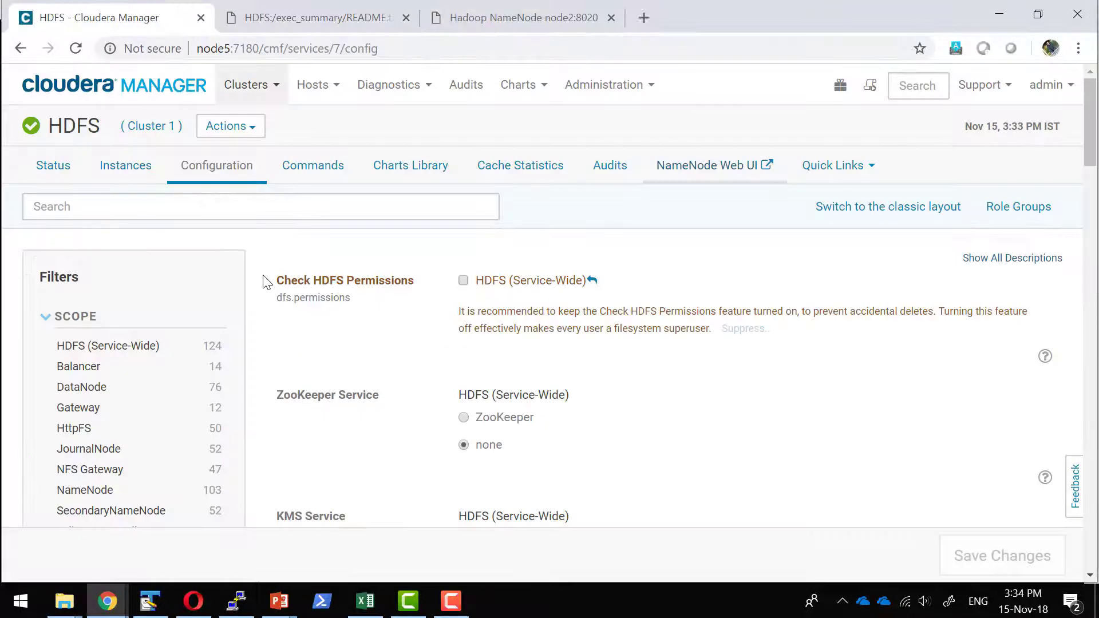